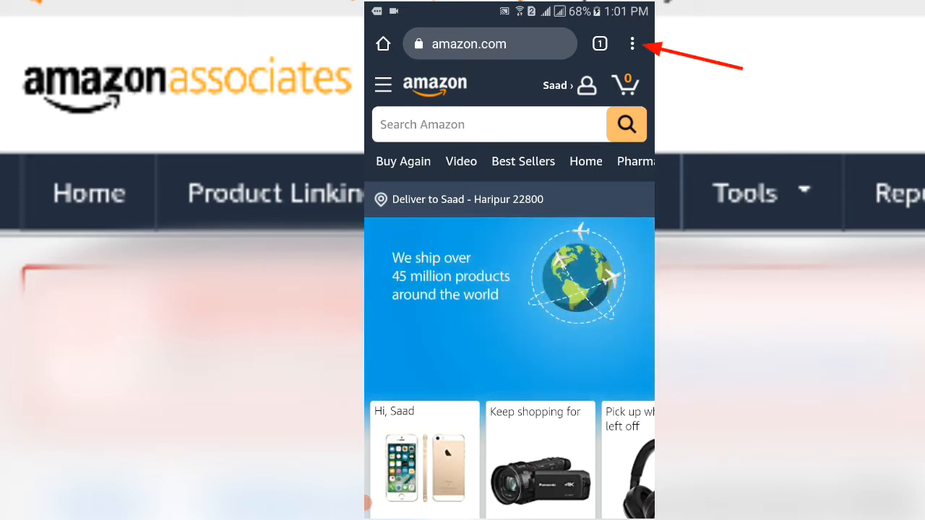
# - Switch the browser to Desktop site and go to the Associates home page
pyautogui.click(632, 44)
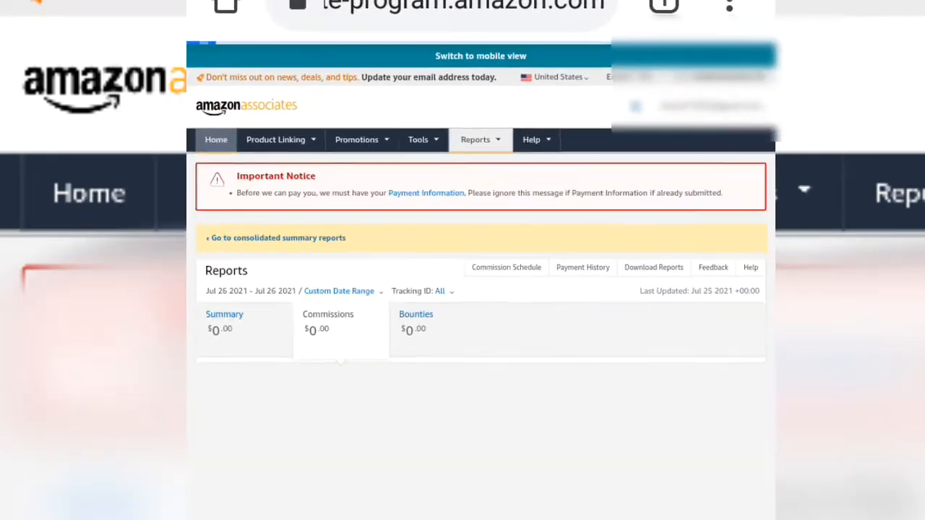
pyautogui.click(216, 139)
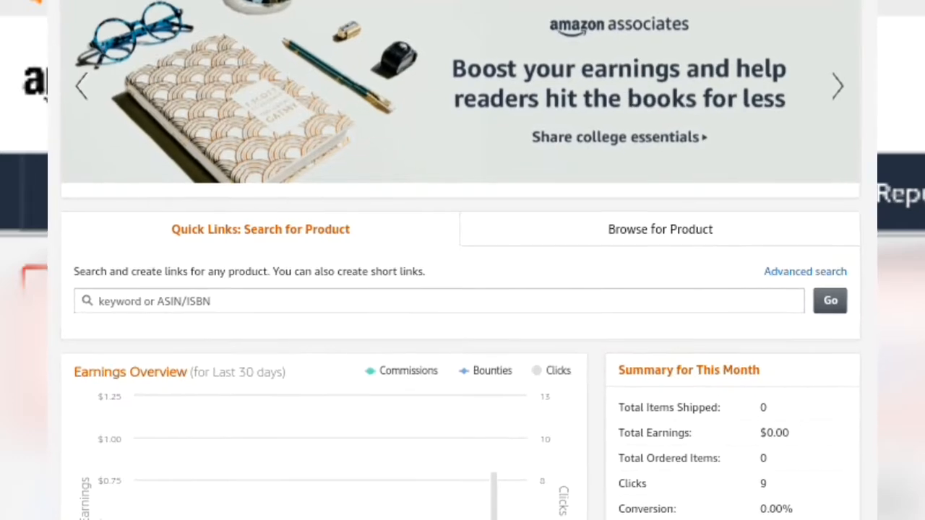
# - Search Quick Links for "Iphone se"
pyautogui.click(438, 301)
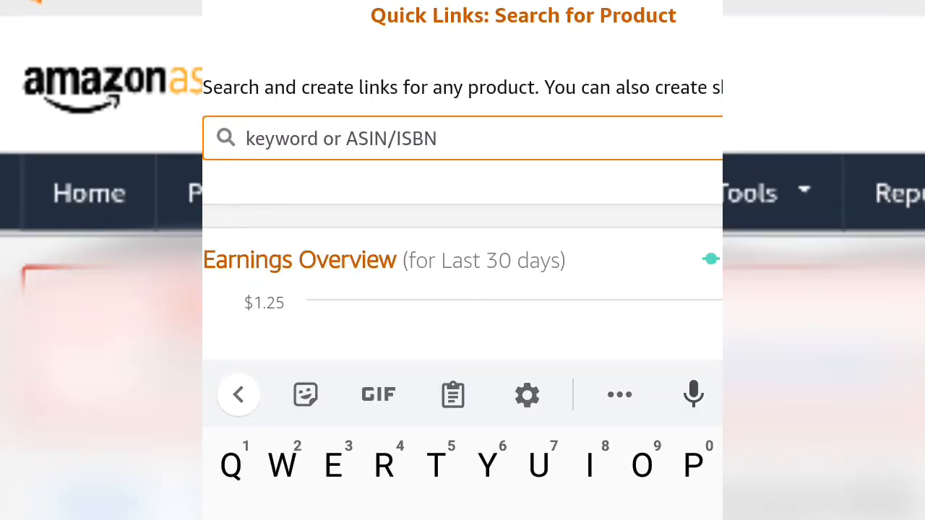
pyautogui.write('Iphone')
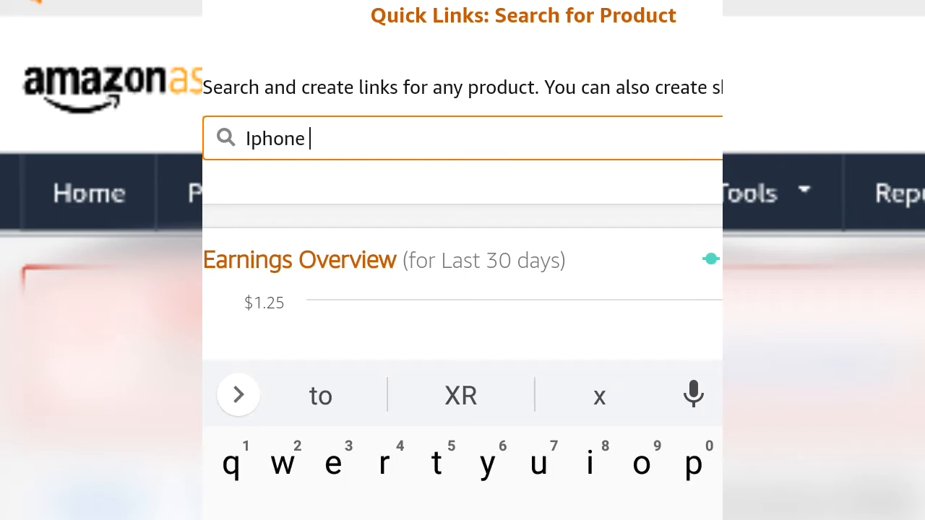
pyautogui.write('se')
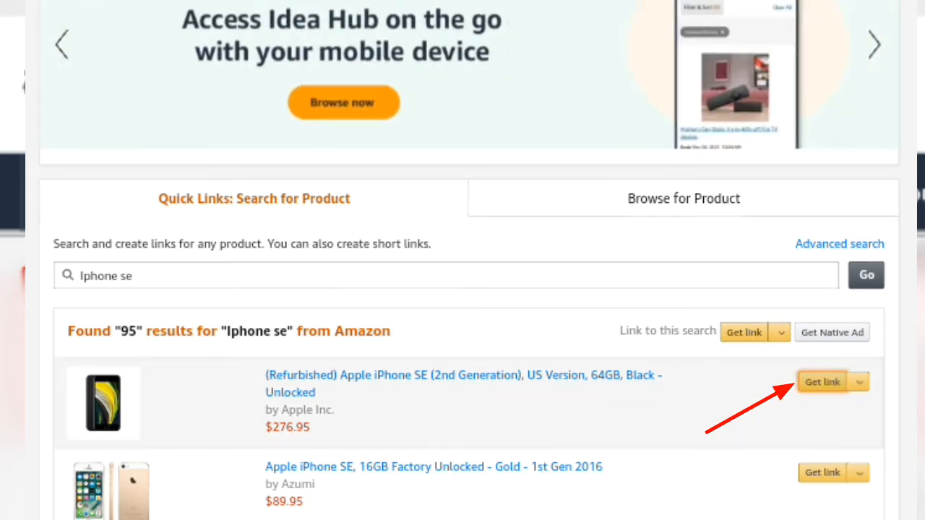
# - Get a link for the (Refurbished) Apple iPhone SE (2nd Generation) result
pyautogui.click(822, 381)
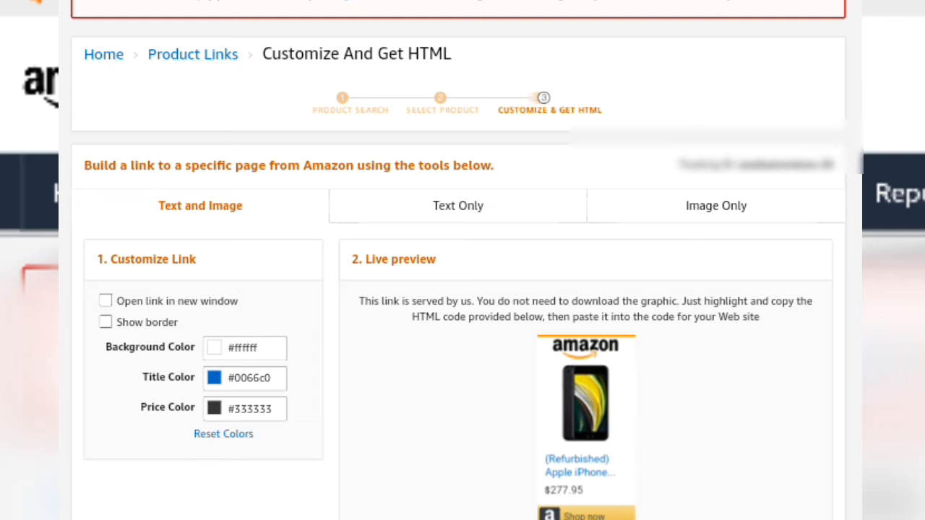
pyautogui.click(105, 300)
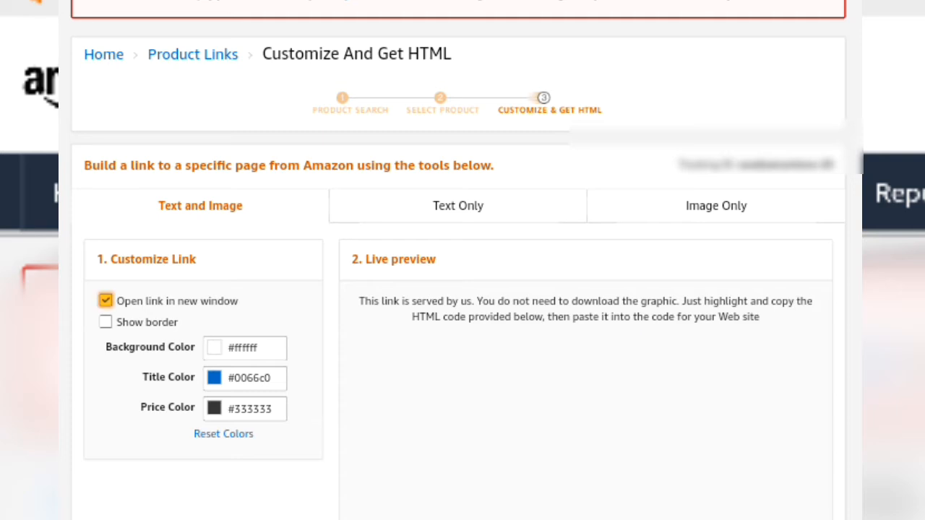
pyautogui.click(105, 321)
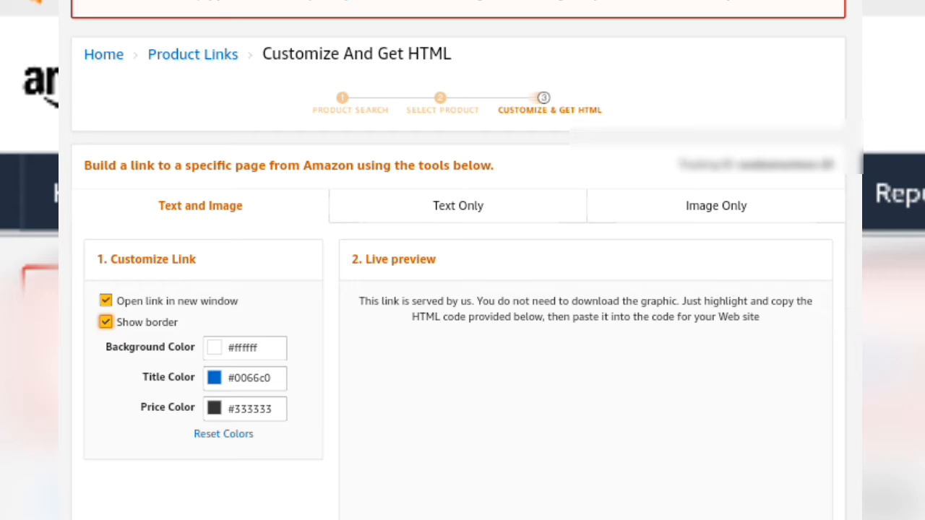
pyautogui.click(106, 322)
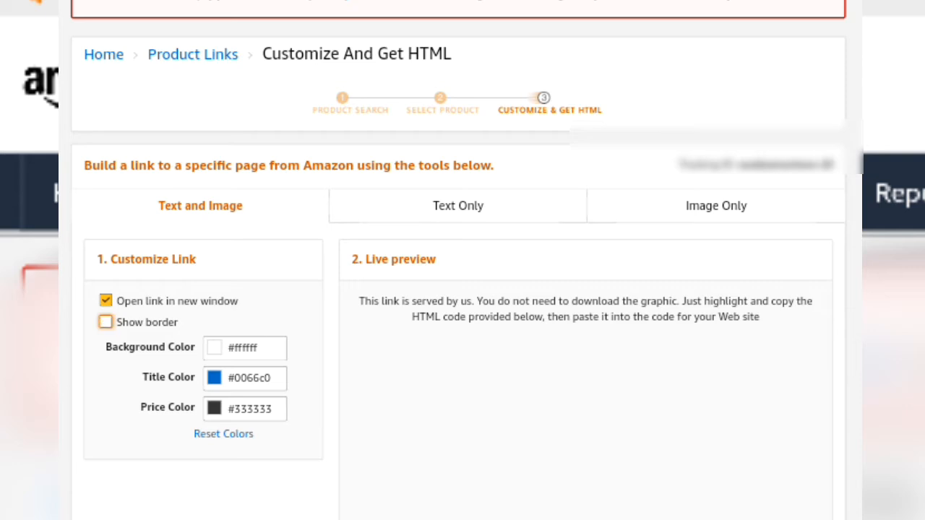
pyautogui.click(106, 300)
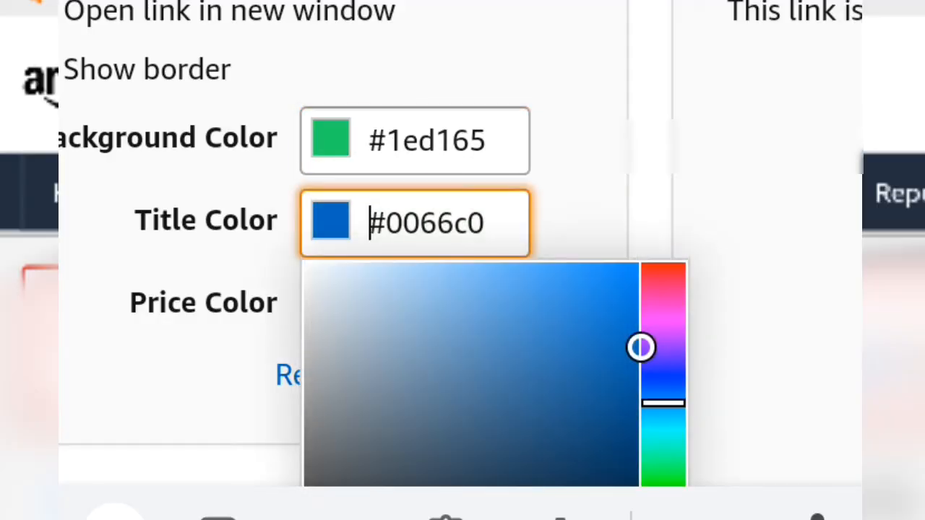
# - Set the title colour to blue-grey #517ba3 and the price colour to red #d41b1b
pyautogui.moveTo(641, 347); pyautogui.dragTo(471, 303)
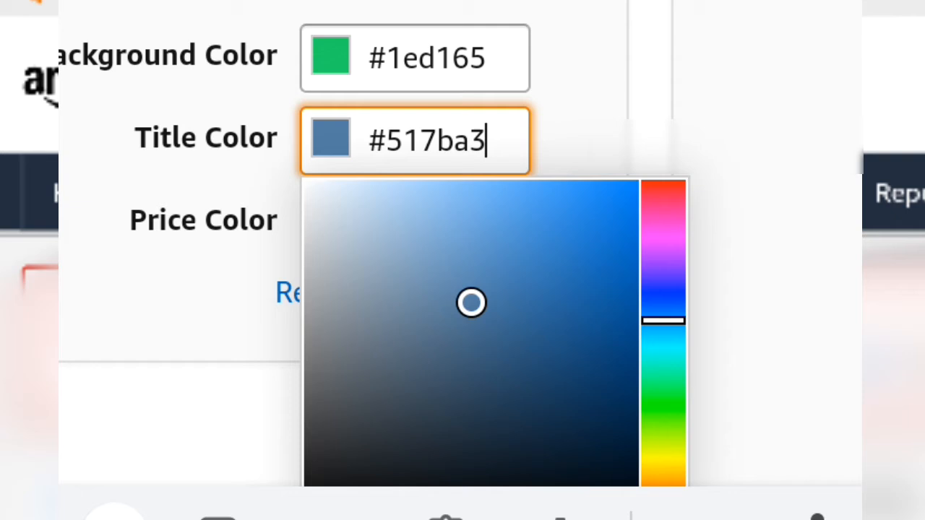
pyautogui.click(414, 220)
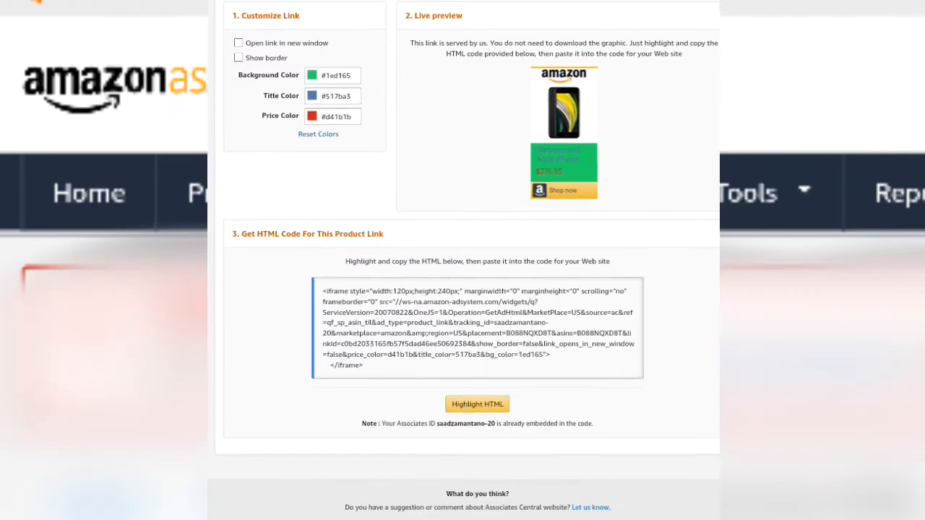
# - Reset the link colours to defaults and highlight the generated HTML code
pyautogui.scroll(-3)
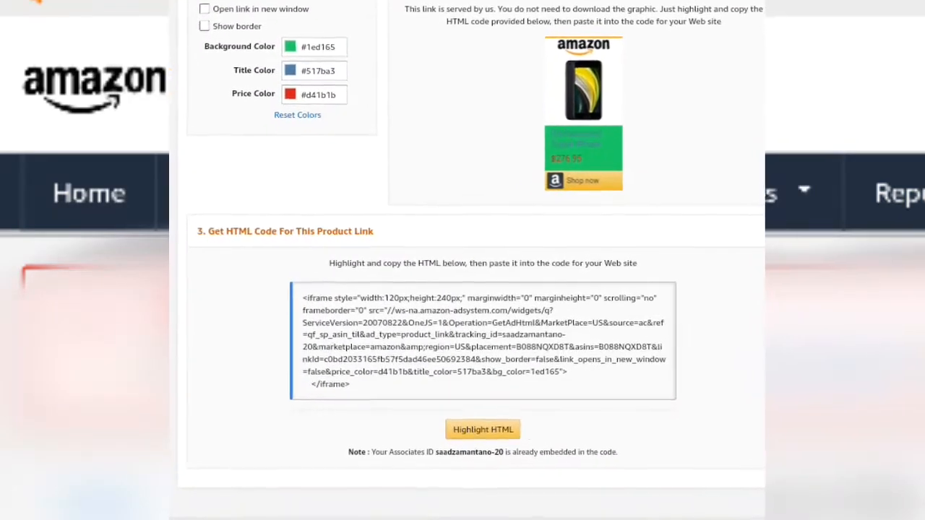
pyautogui.click(297, 114)
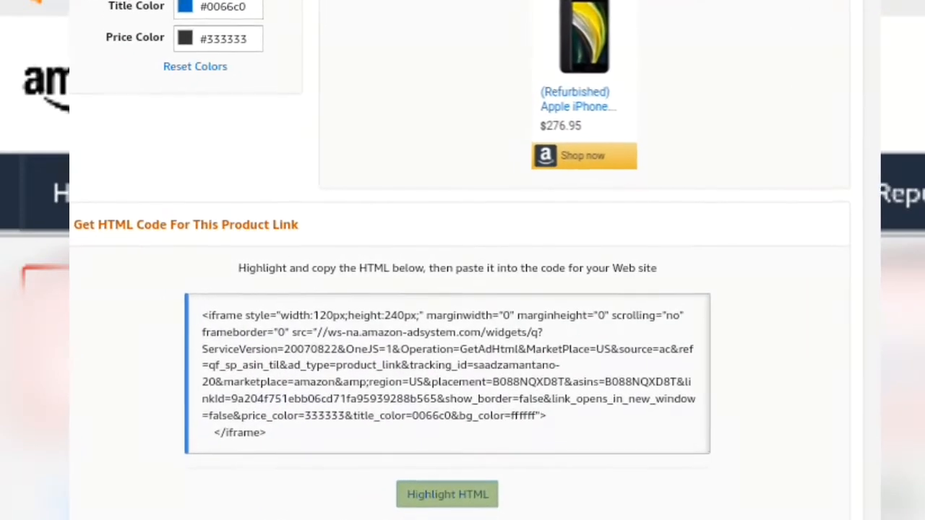
pyautogui.doubleClick(447, 374)
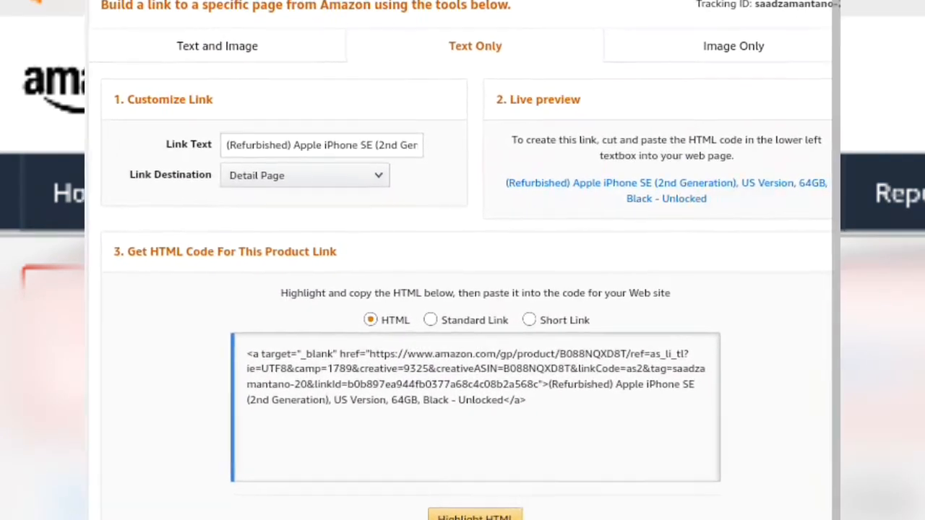
# - Remove "(Refurbished)" from the text-only link text, then review the updated HTML
pyautogui.scroll(-3)
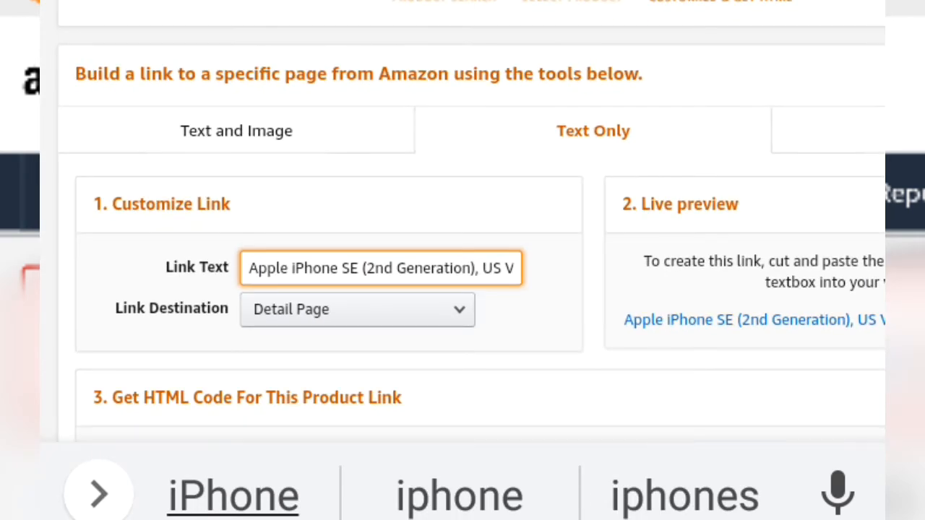
pyautogui.scroll(-3)
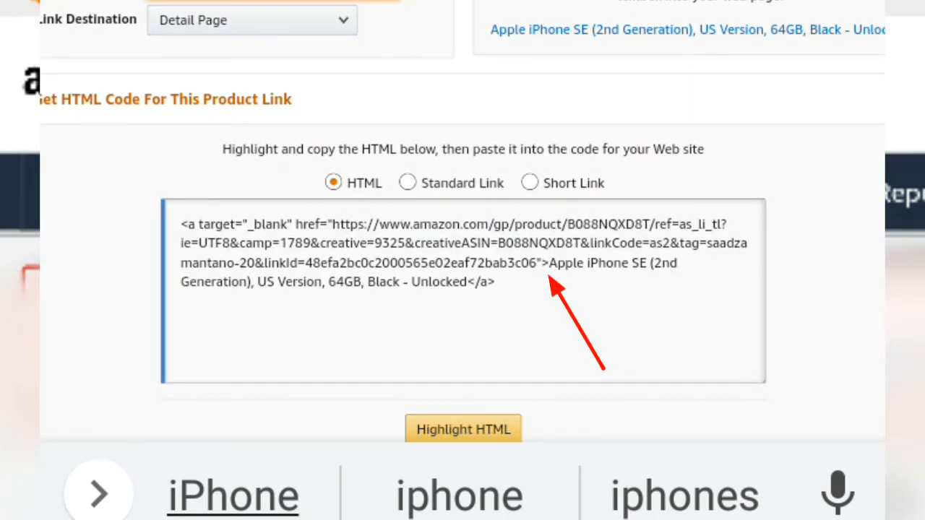
pyautogui.click(407, 315)
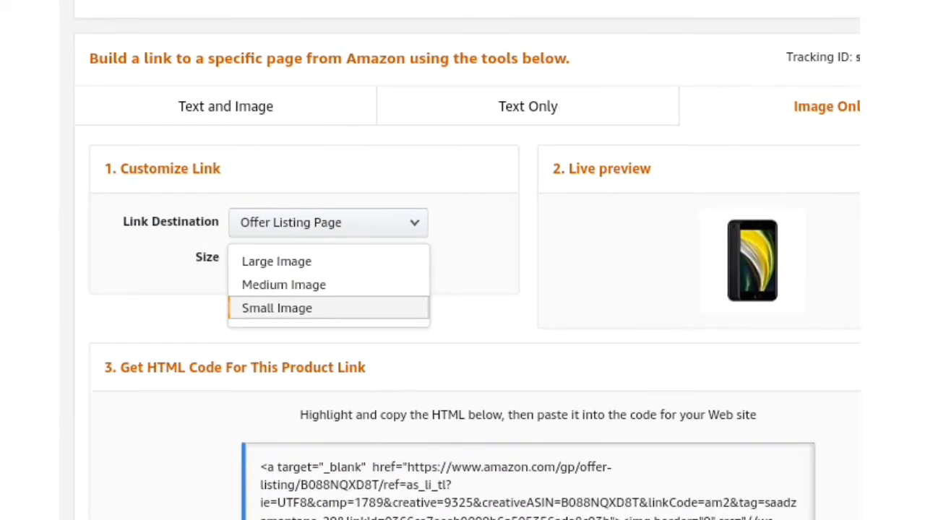
# - Choose Large Image for the image-only link and review the updated HTML
pyautogui.click(277, 261)
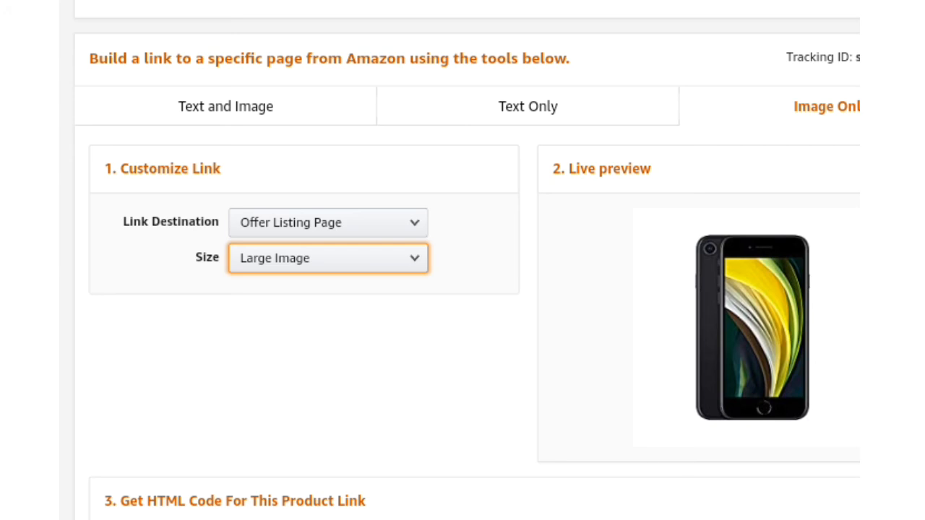
pyautogui.scroll(-3)
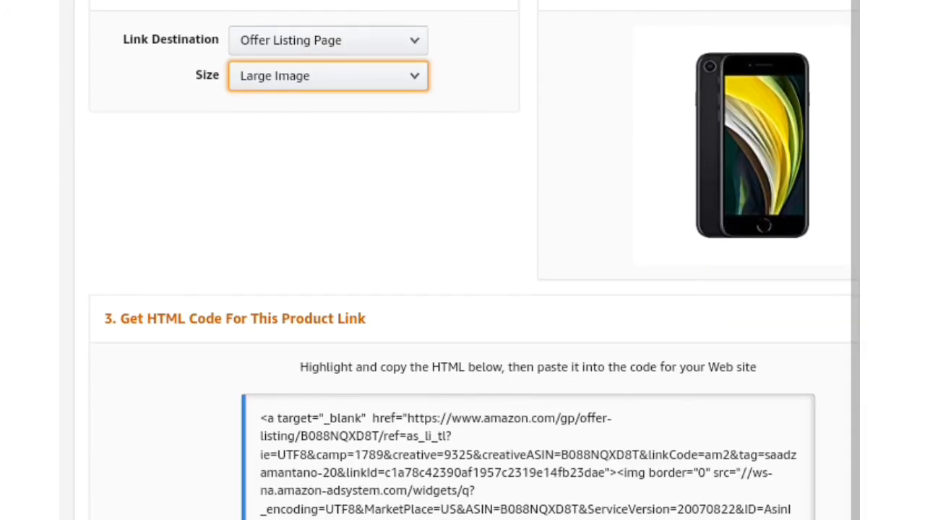